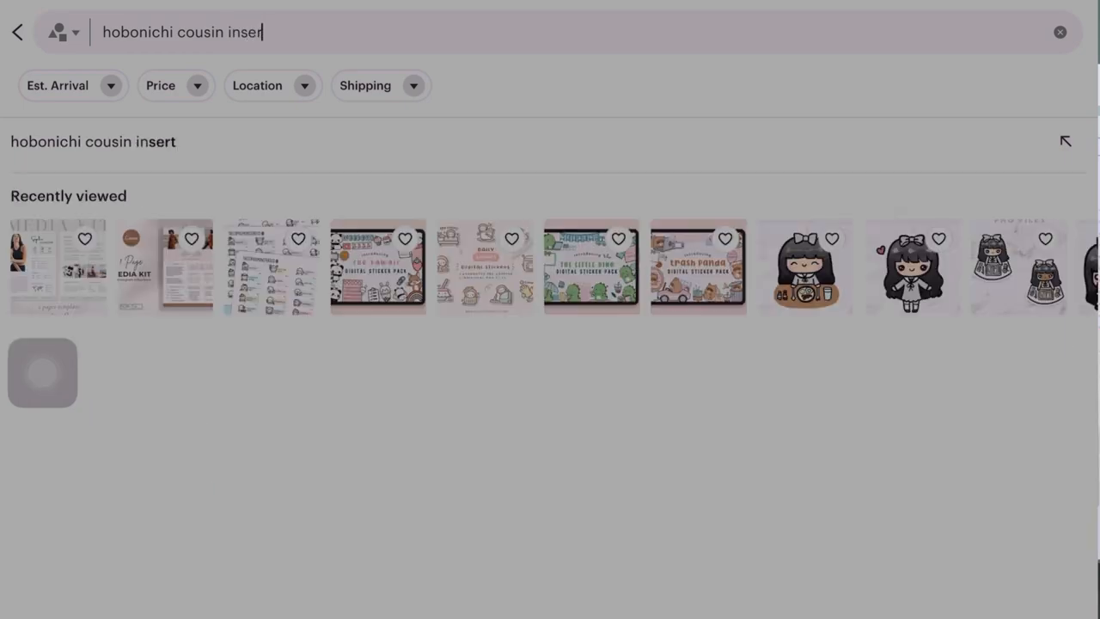
Submit the Etsy search for 'hobonichi cousin insert' listings.
key(Enter)
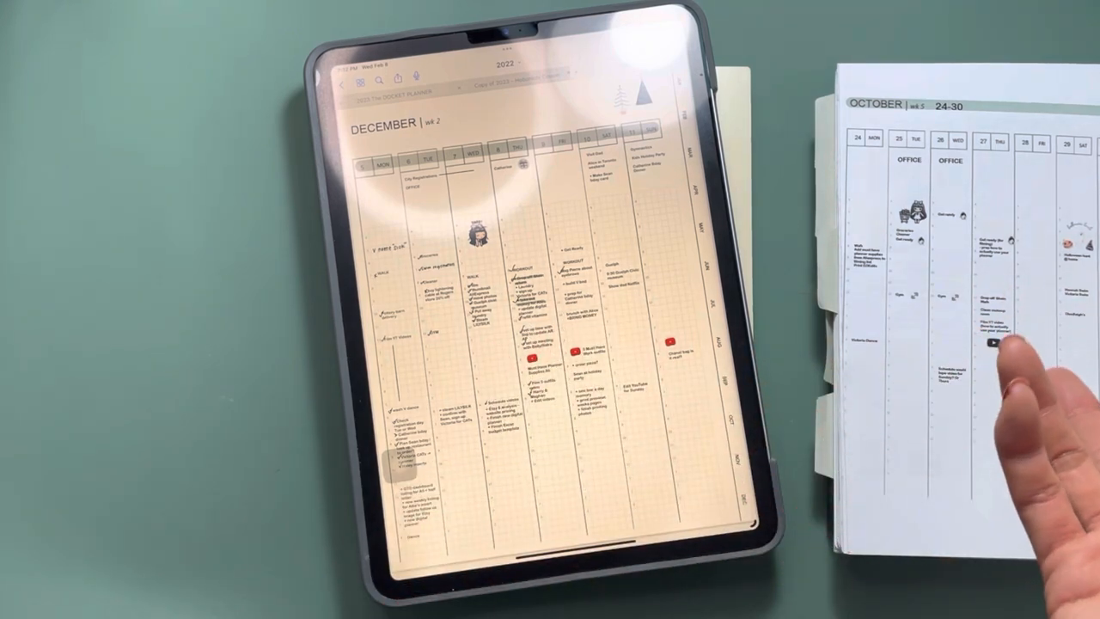
mouse_move(1014, 412)
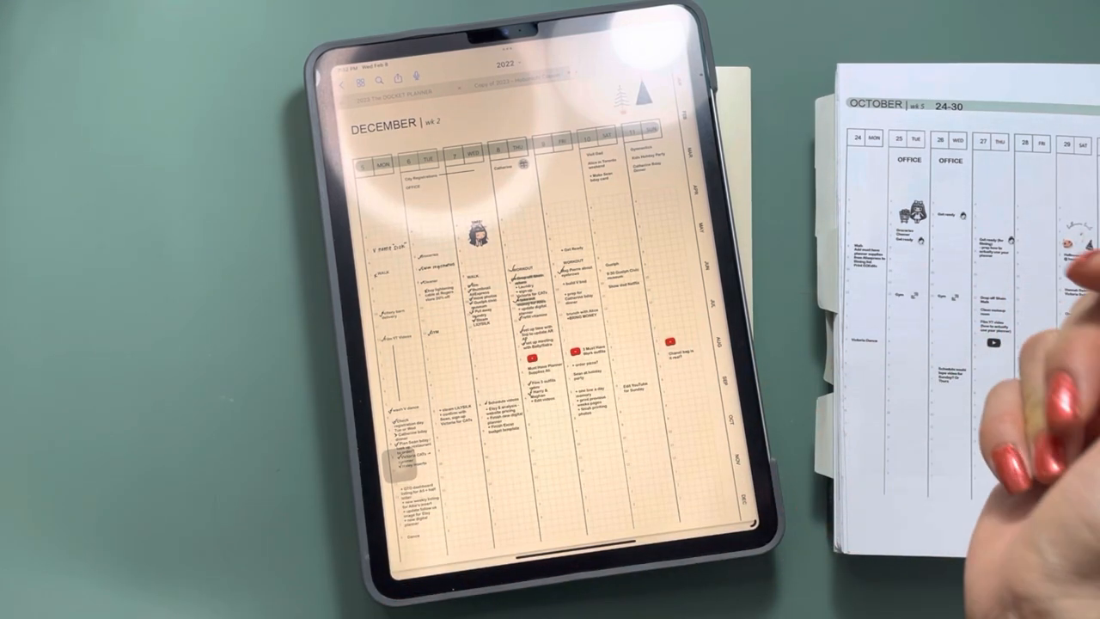